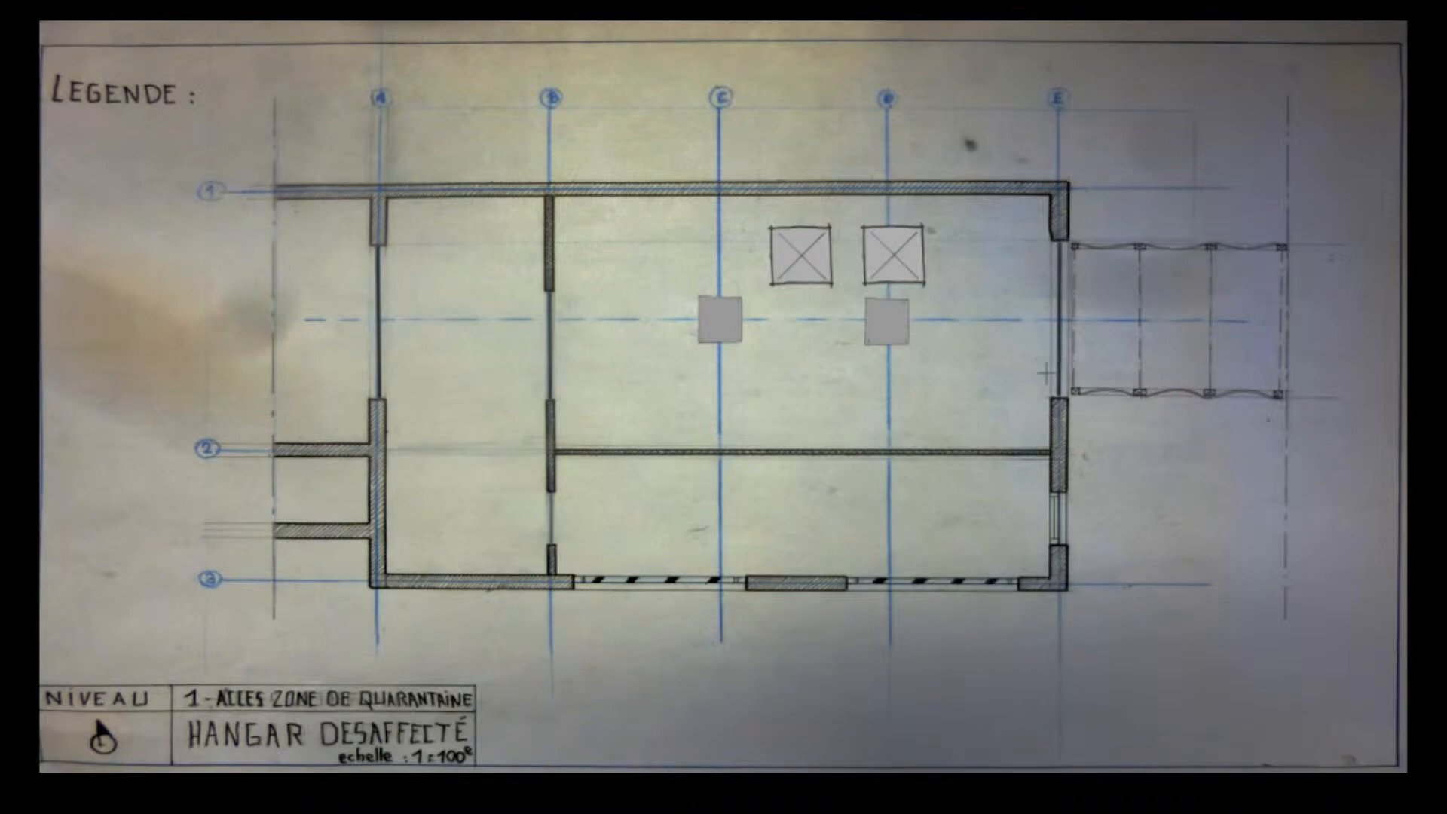
pyautogui.moveTo(820, 383)
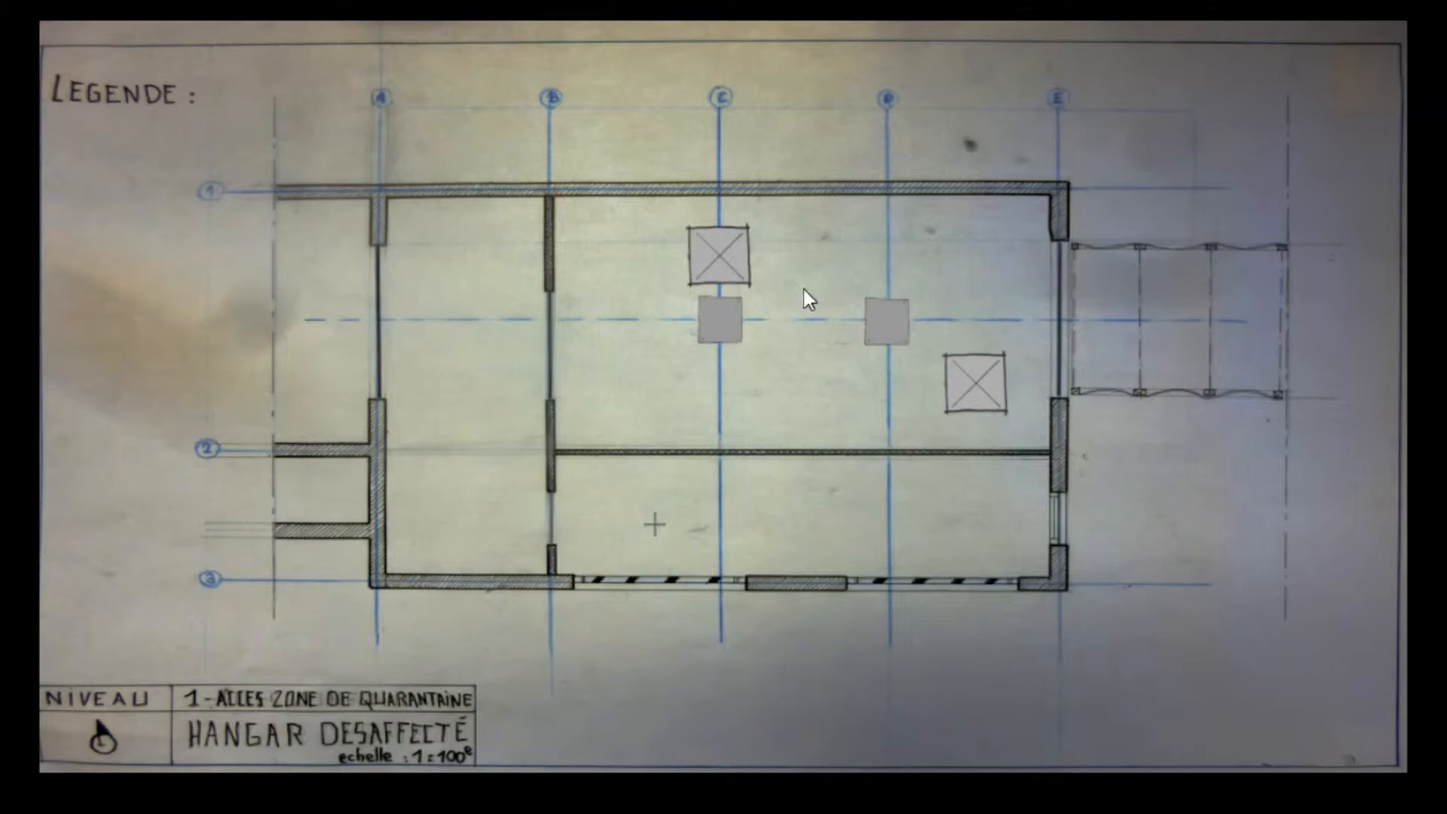
pyautogui.moveTo(1398, 471)
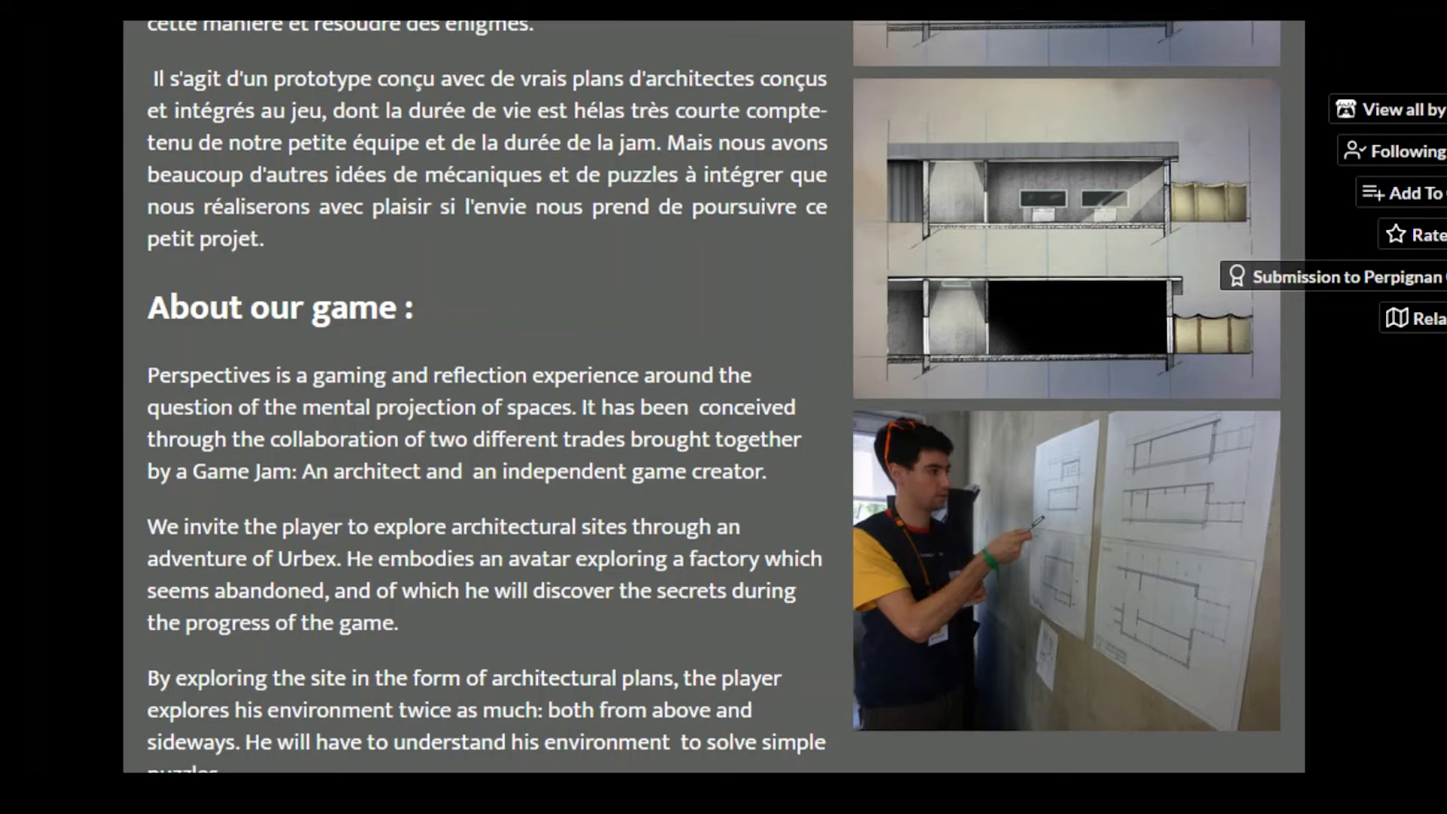
pyautogui.scroll(-3)
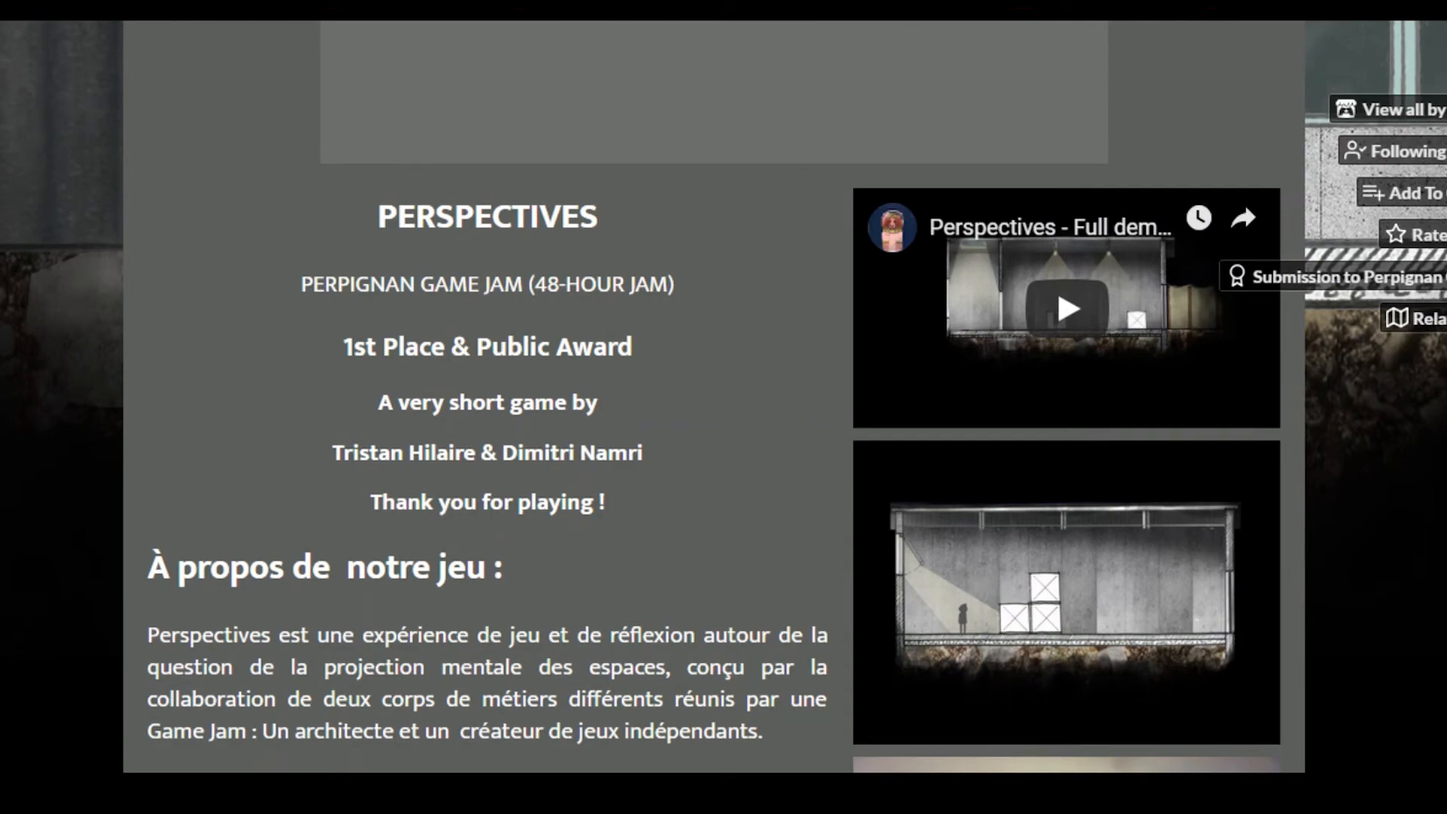
pyautogui.scroll(-3)
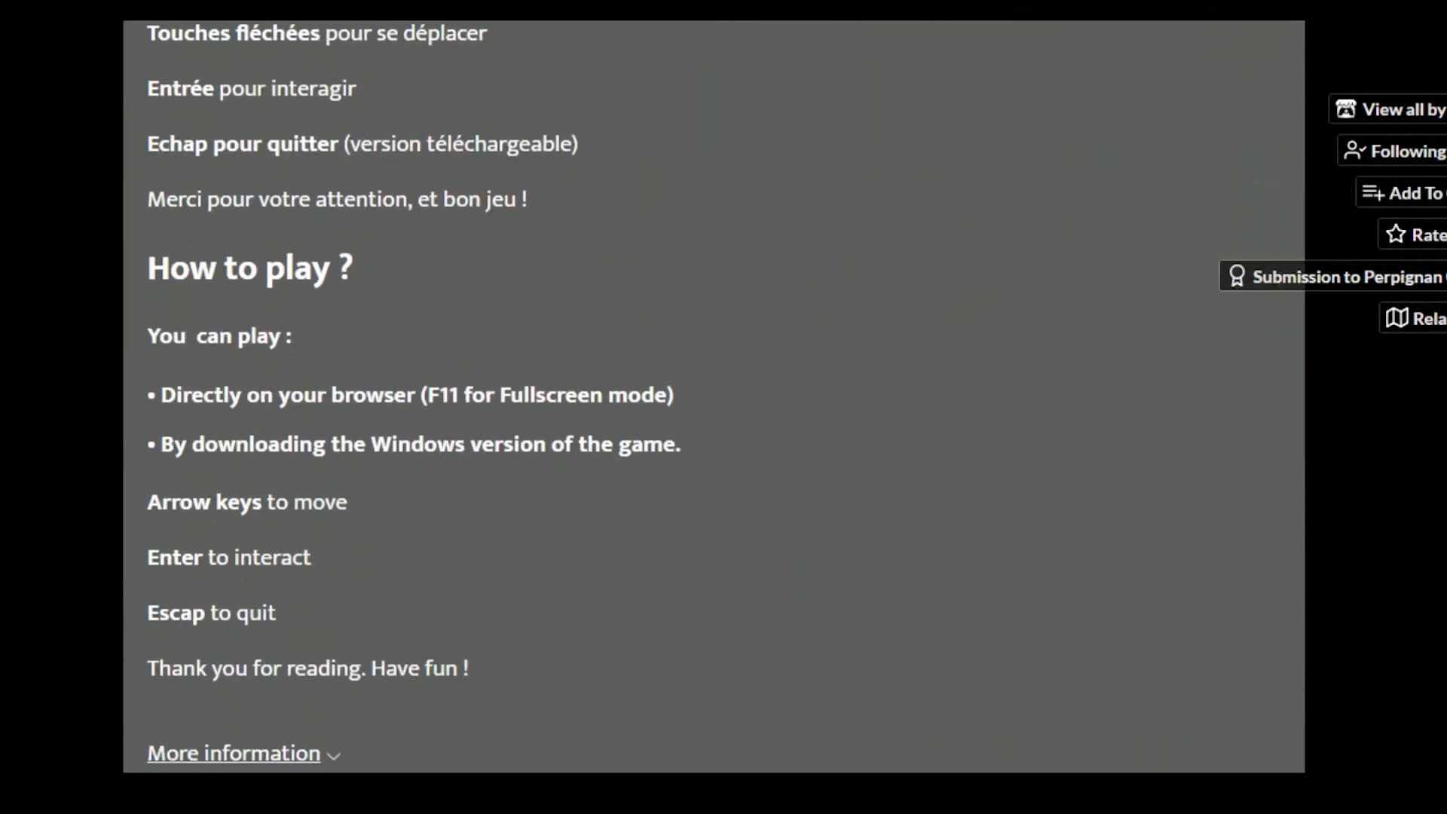
pyautogui.scroll(-3)
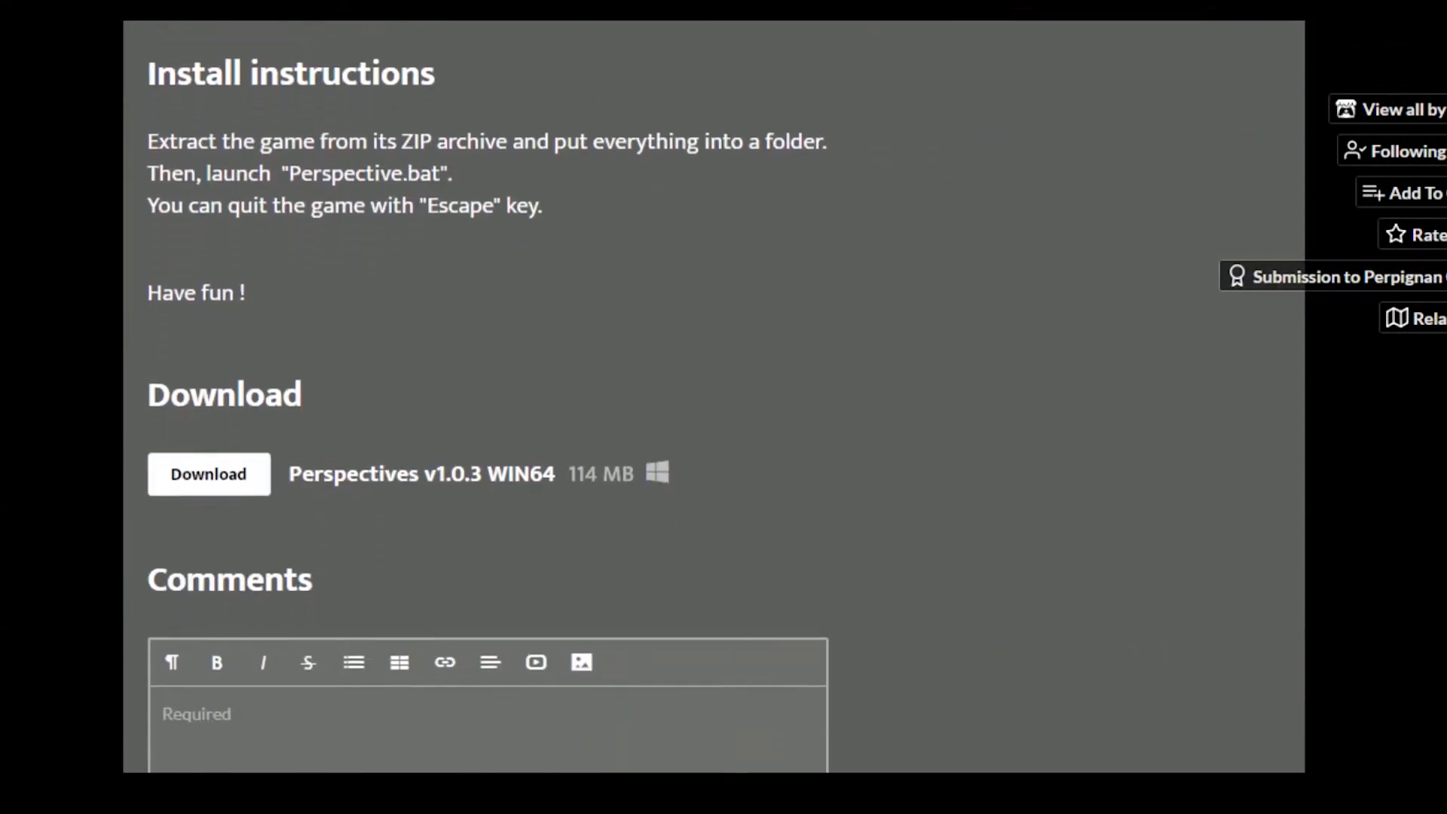
pyautogui.scroll(-3)
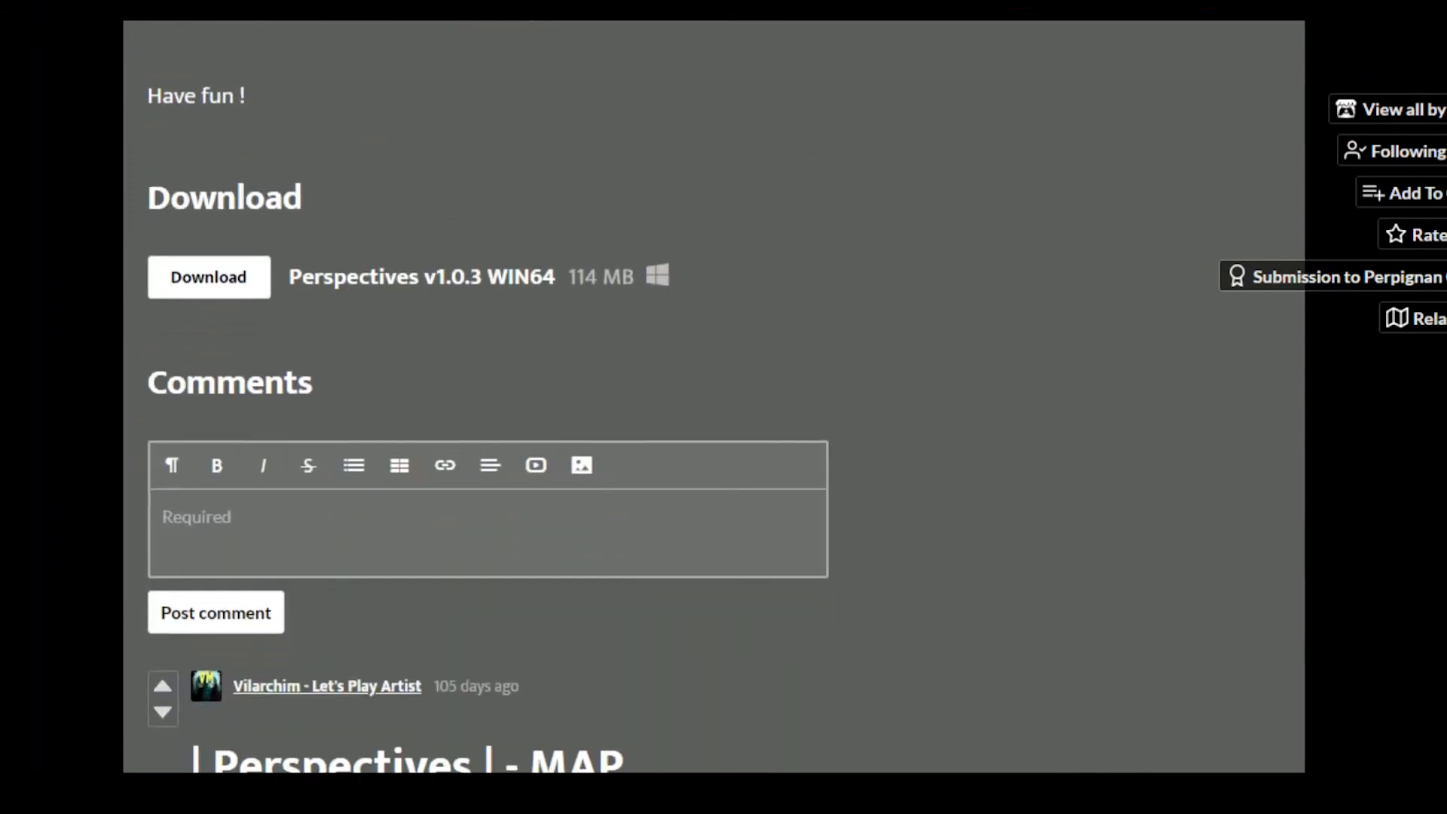
pyautogui.scroll(-3)
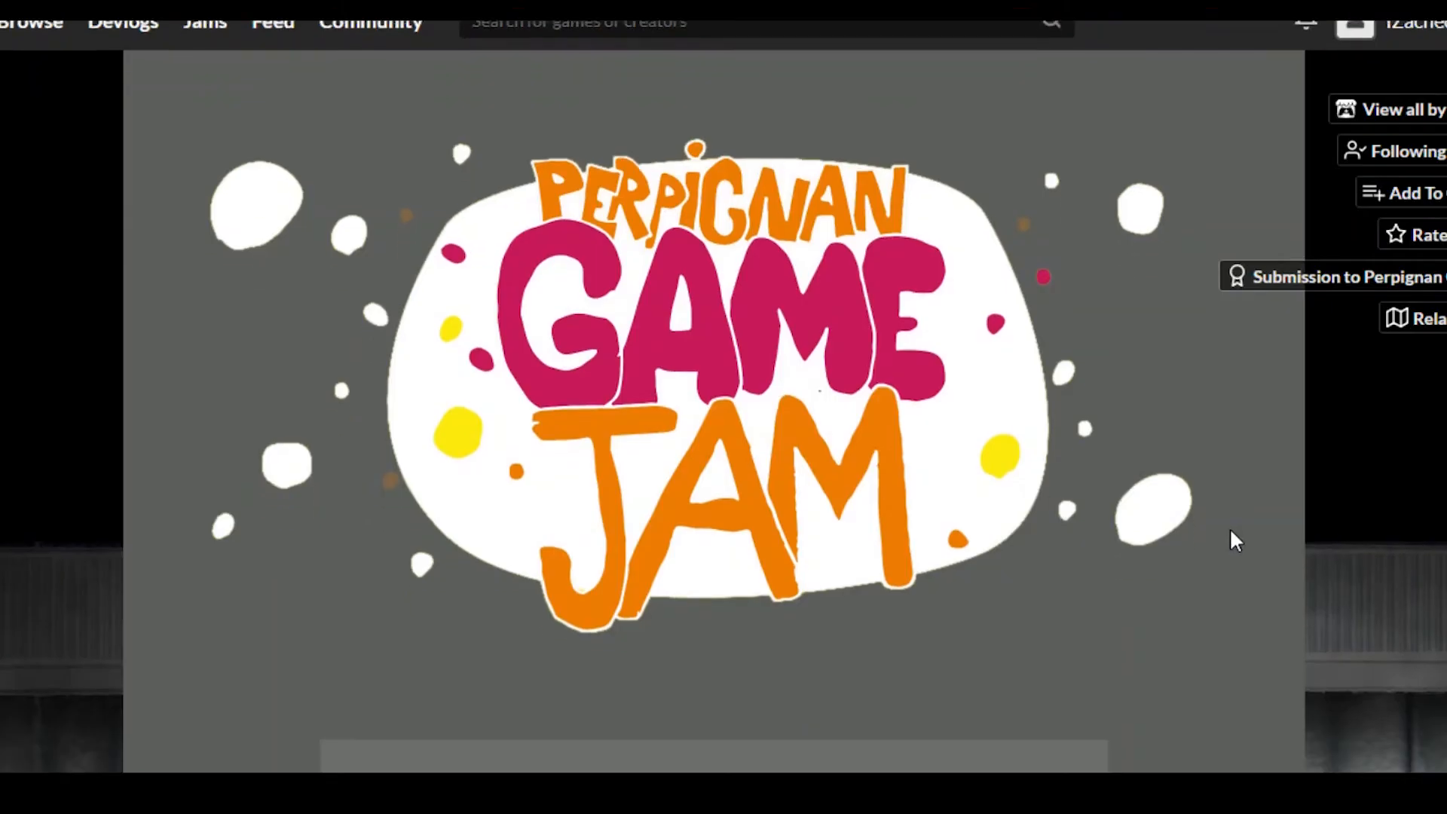
pyautogui.scroll(-3)
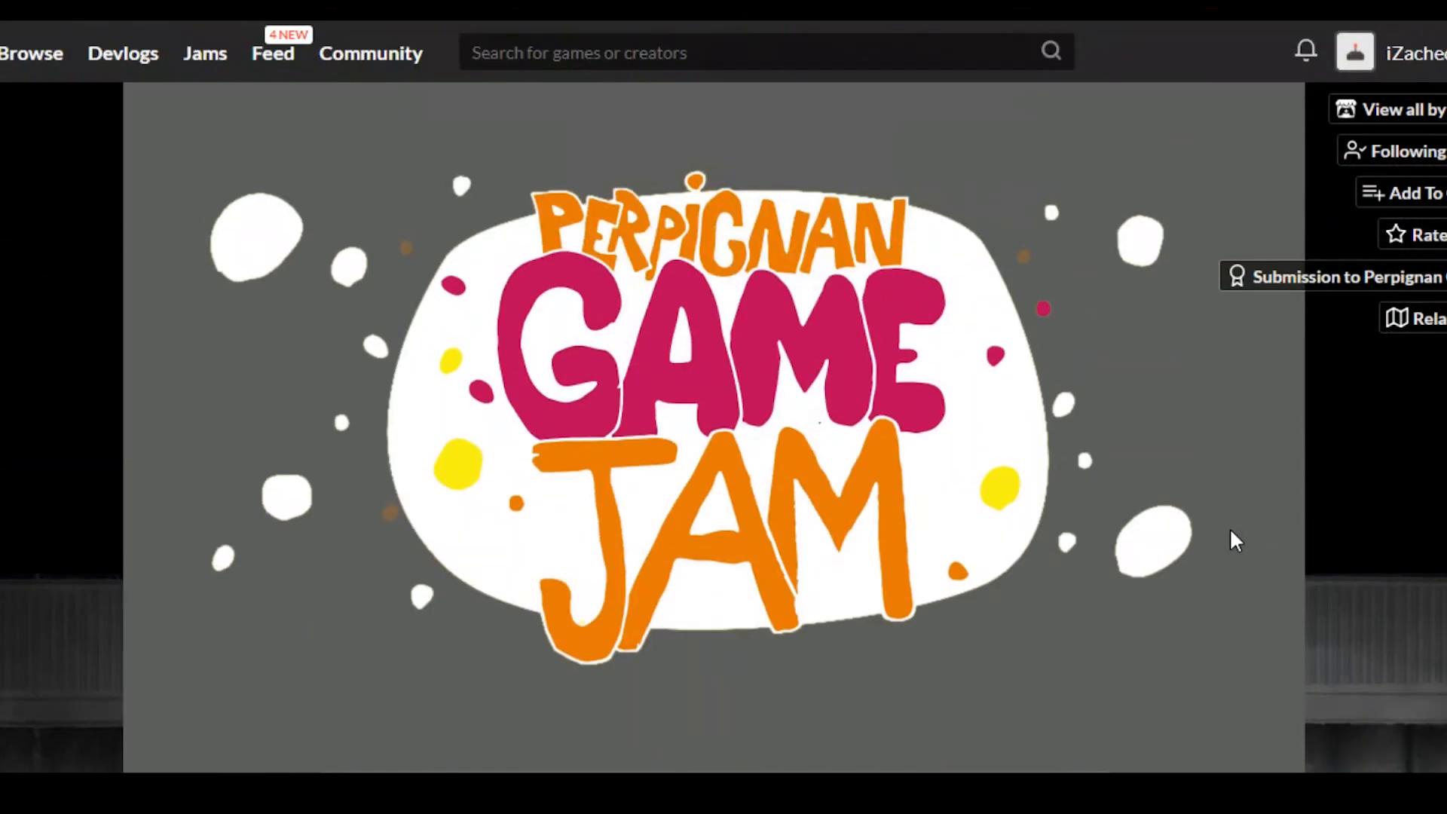
pyautogui.scroll(-3)
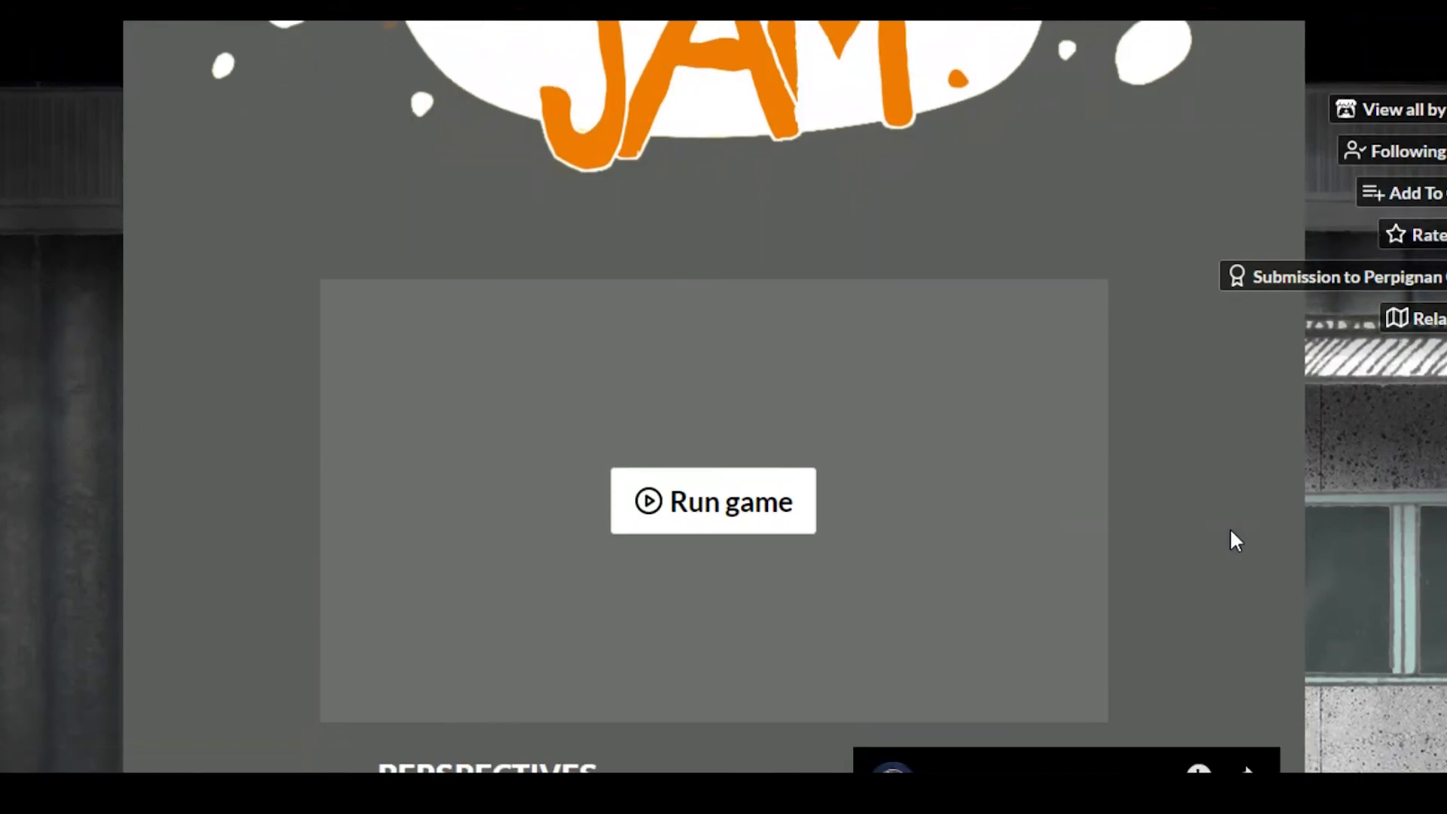
pyautogui.scroll(-3)
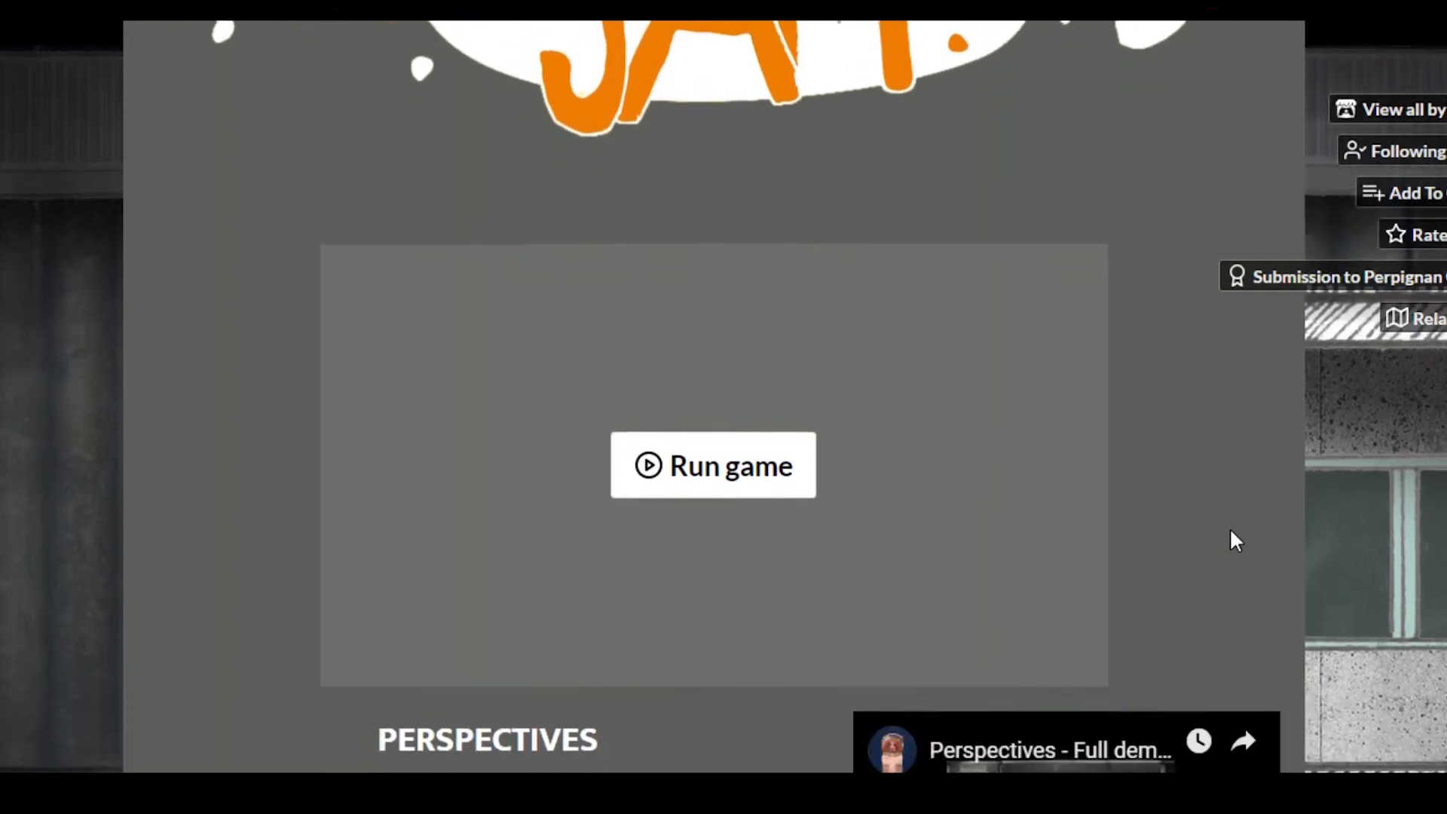
pyautogui.scroll(-3)
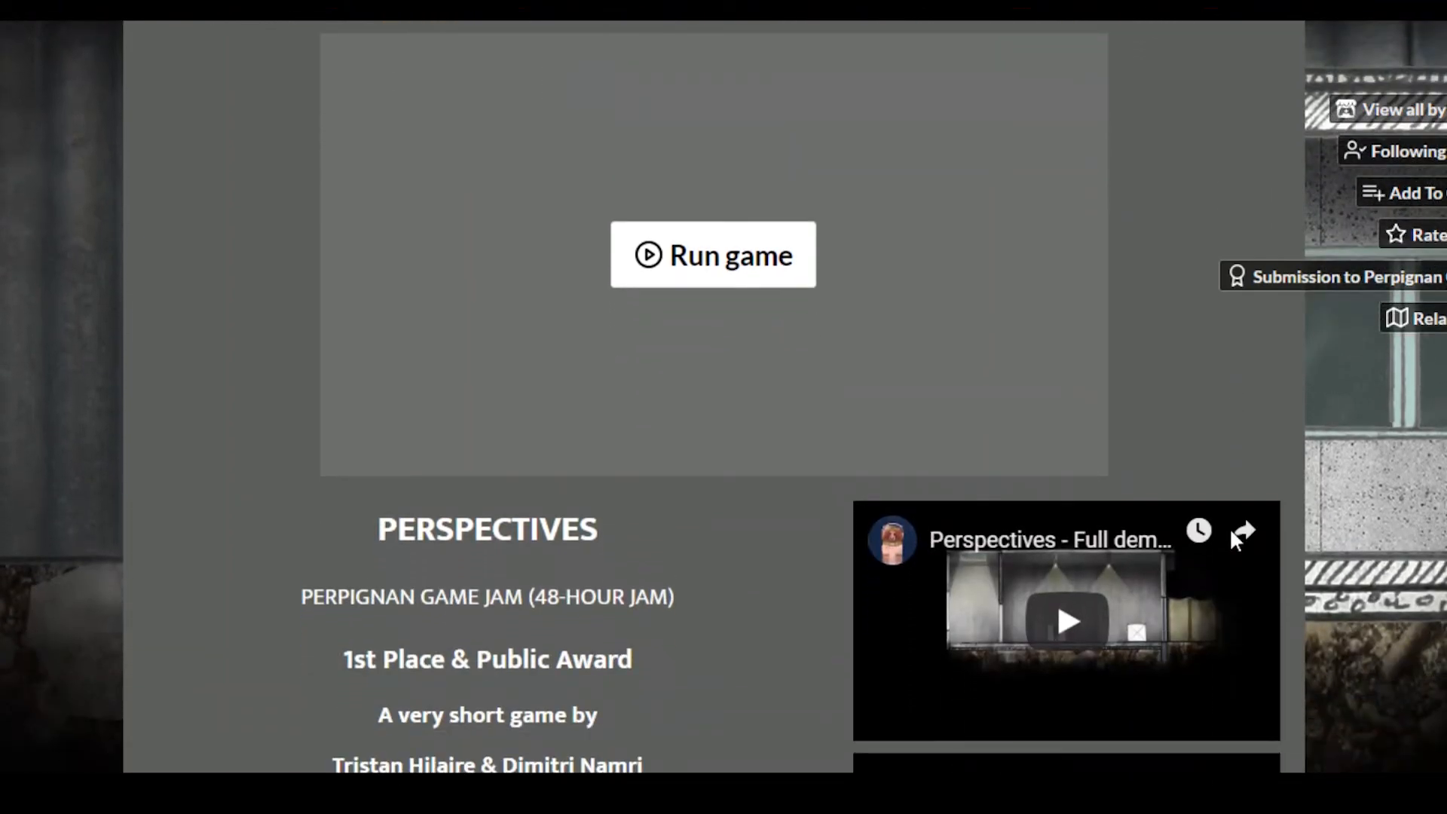